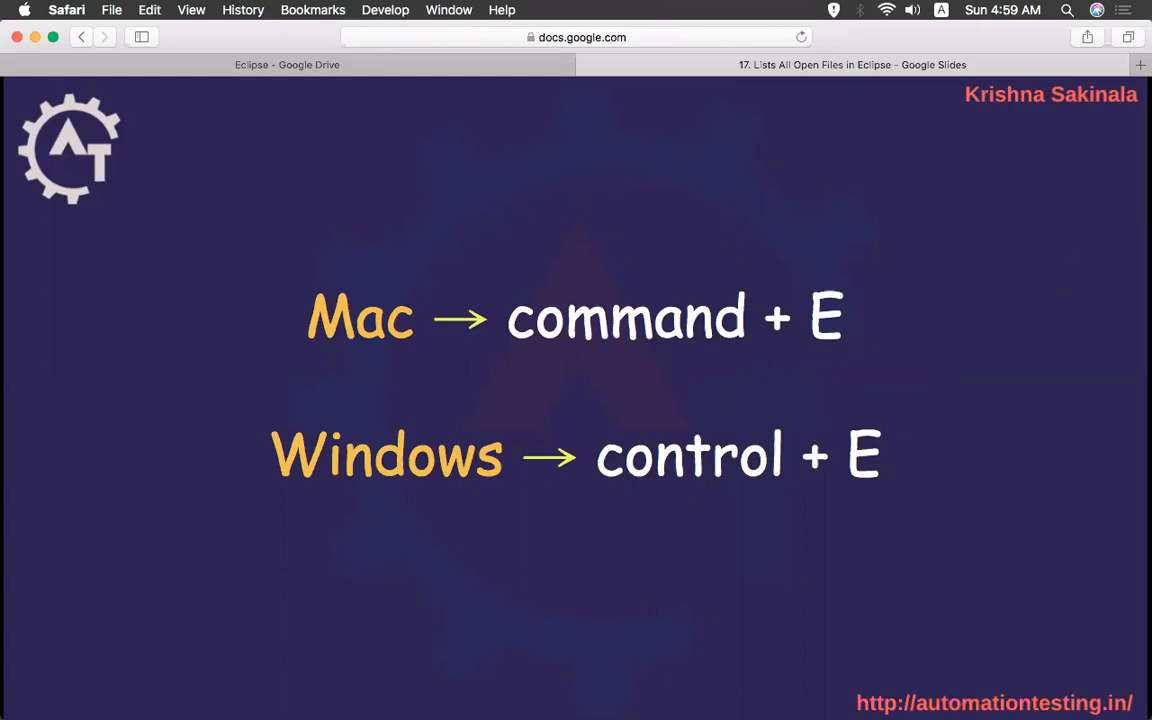
Return to Eclipse and select DemoClass.java, DummyDemo.java and SampleDemo.java in the Package Explorer
{"action": "key", "text": "cmd+tab"}
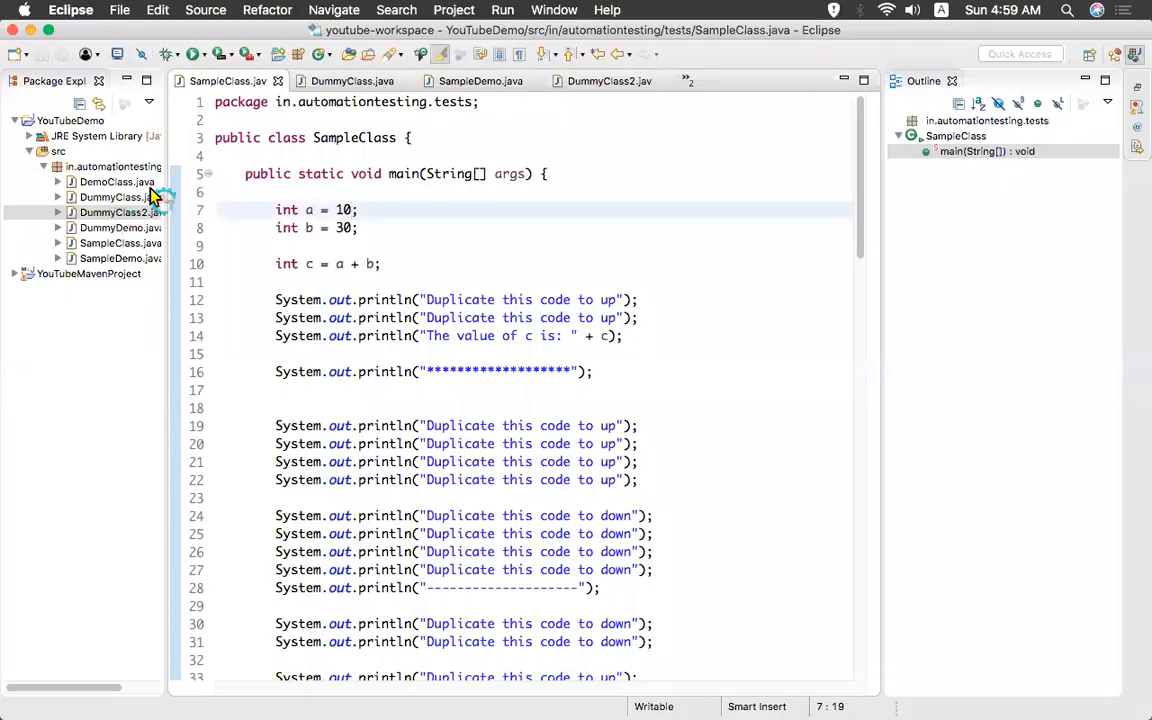
{"action": "left_click", "coordinate": [115, 182]}
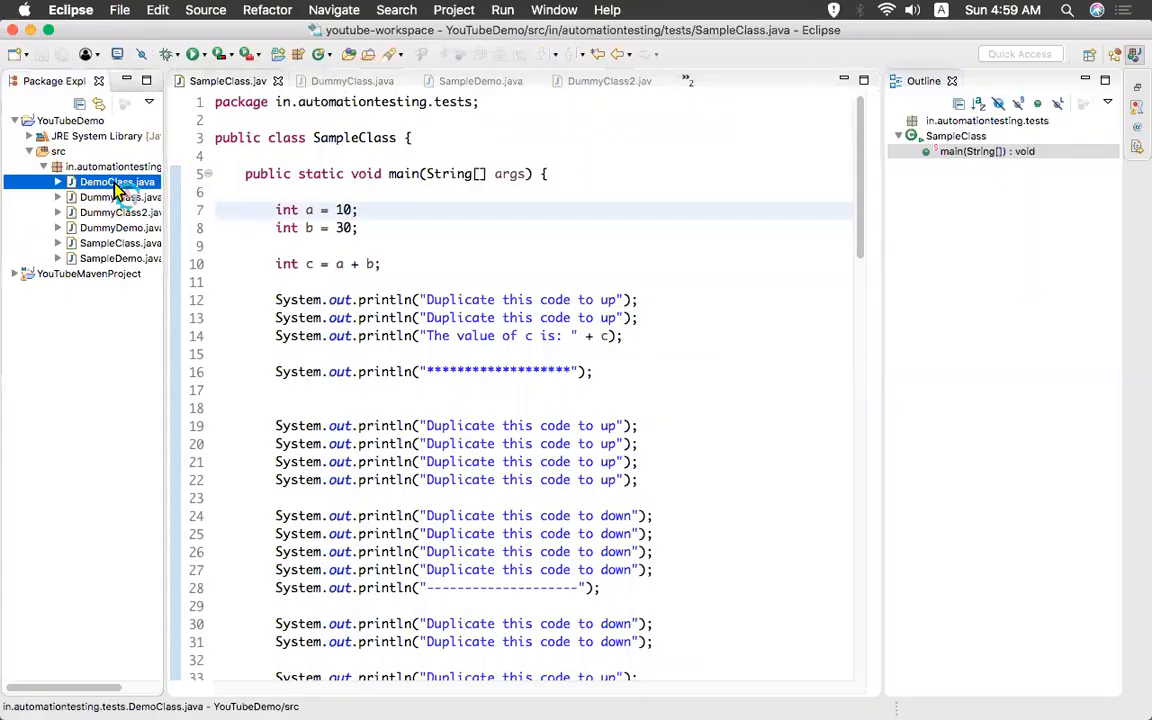
{"action": "left_click", "coordinate": [115, 197]}
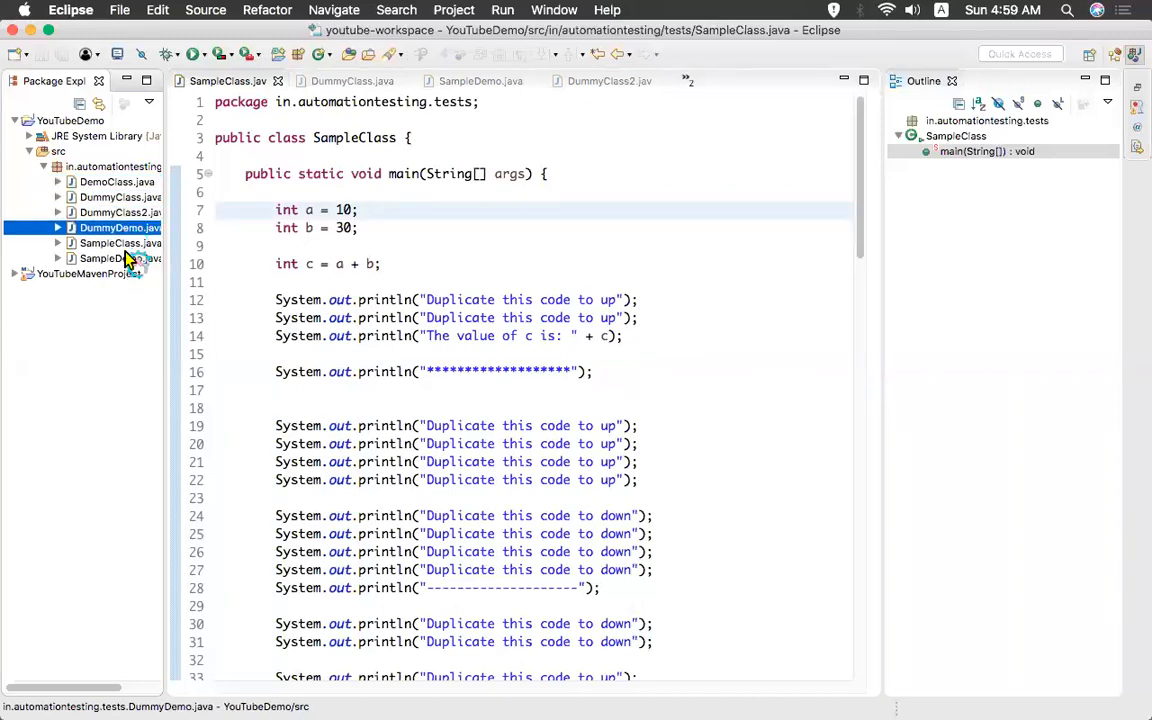
{"action": "left_click", "coordinate": [105, 258]}
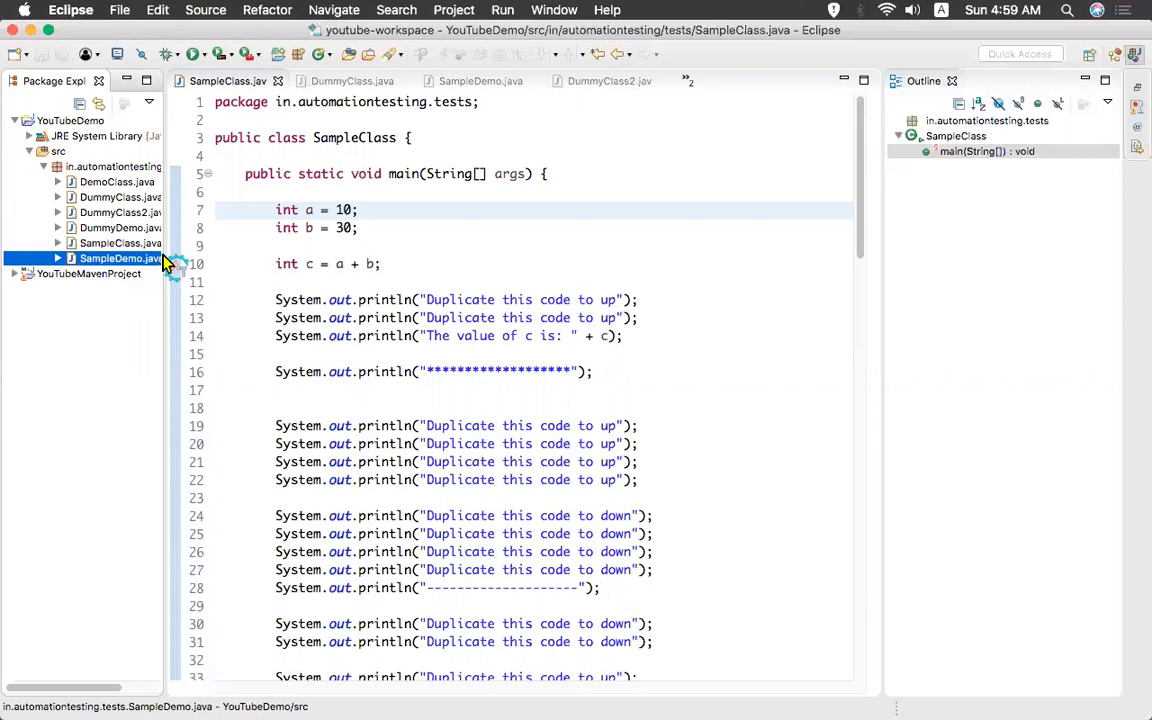
{"action": "mouse_move", "coordinate": [108, 197]}
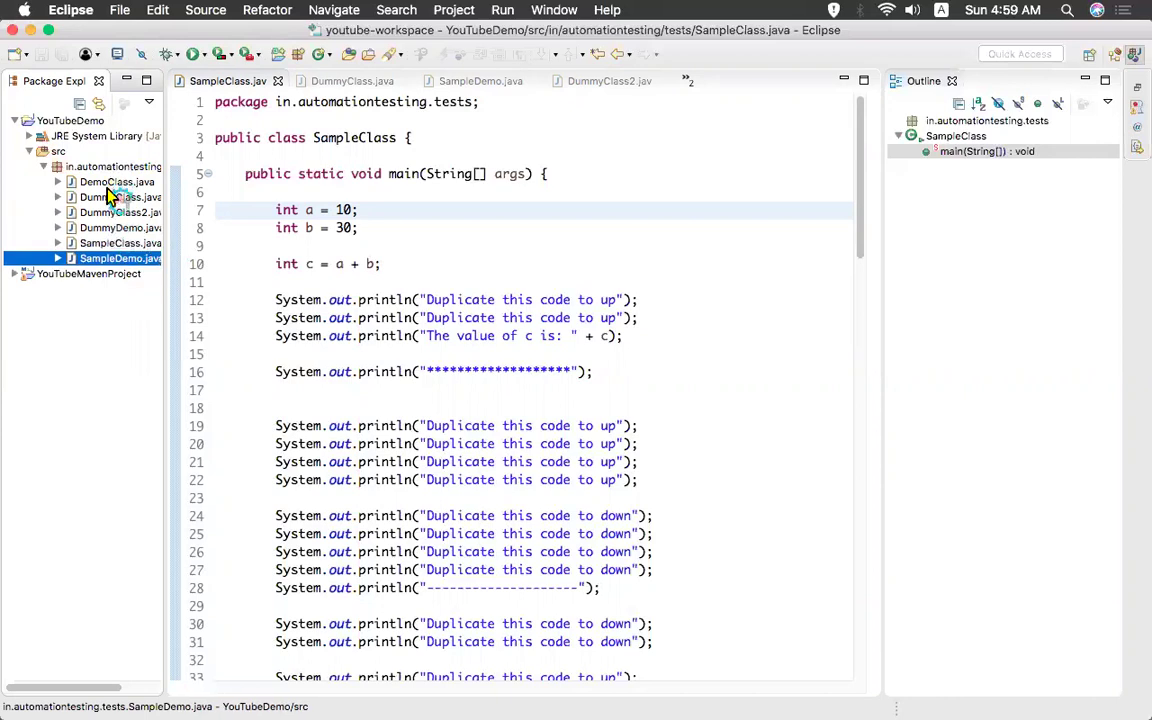
Focus the SampleClass editor, then switch through the SampleDemo.java and DummyClass2.java tabs
{"action": "left_click", "coordinate": [116, 181]}
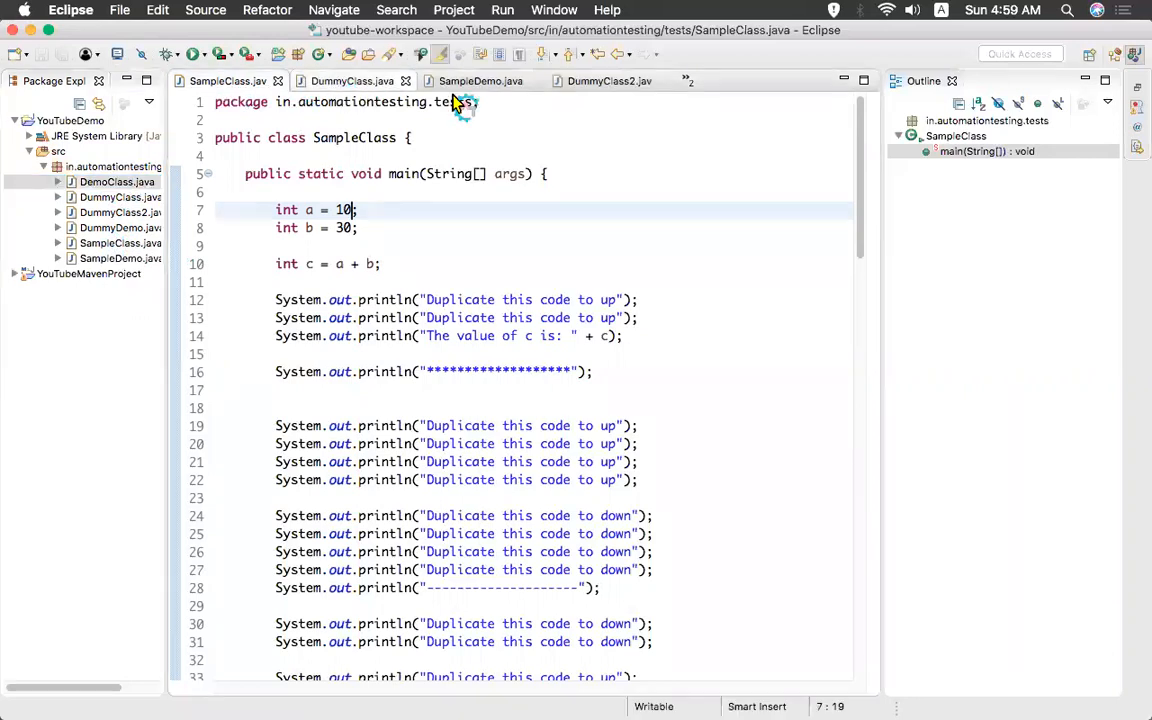
{"action": "left_click", "coordinate": [480, 81]}
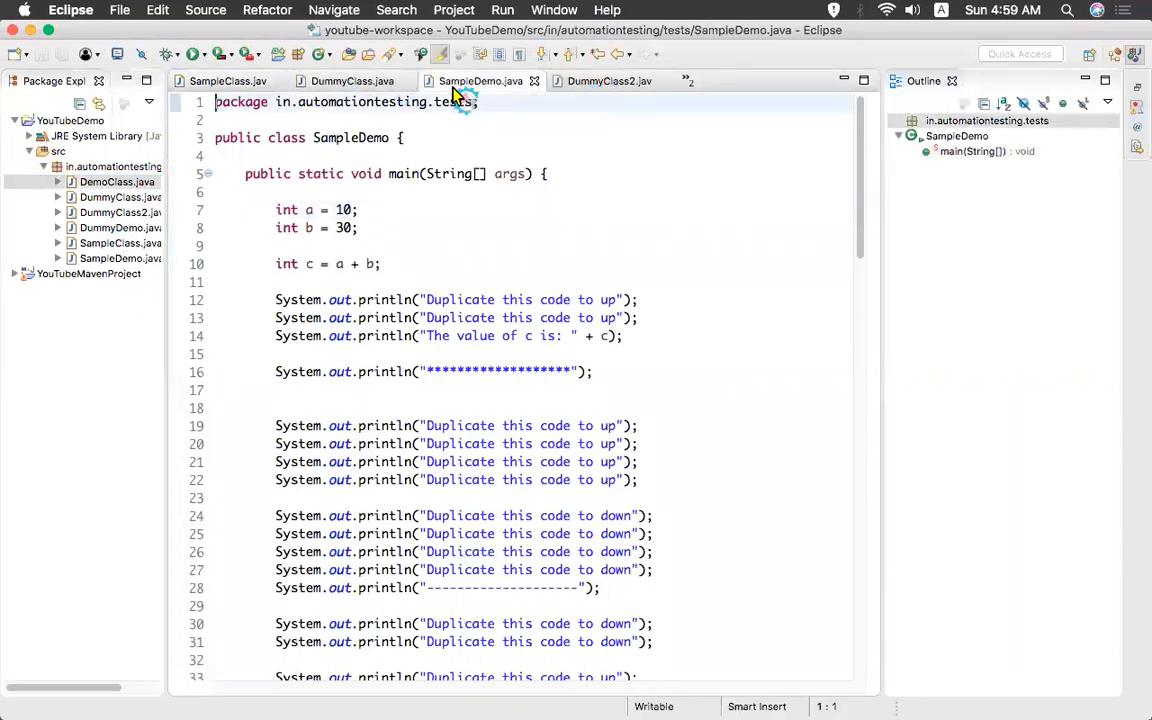
{"action": "left_click", "coordinate": [605, 81]}
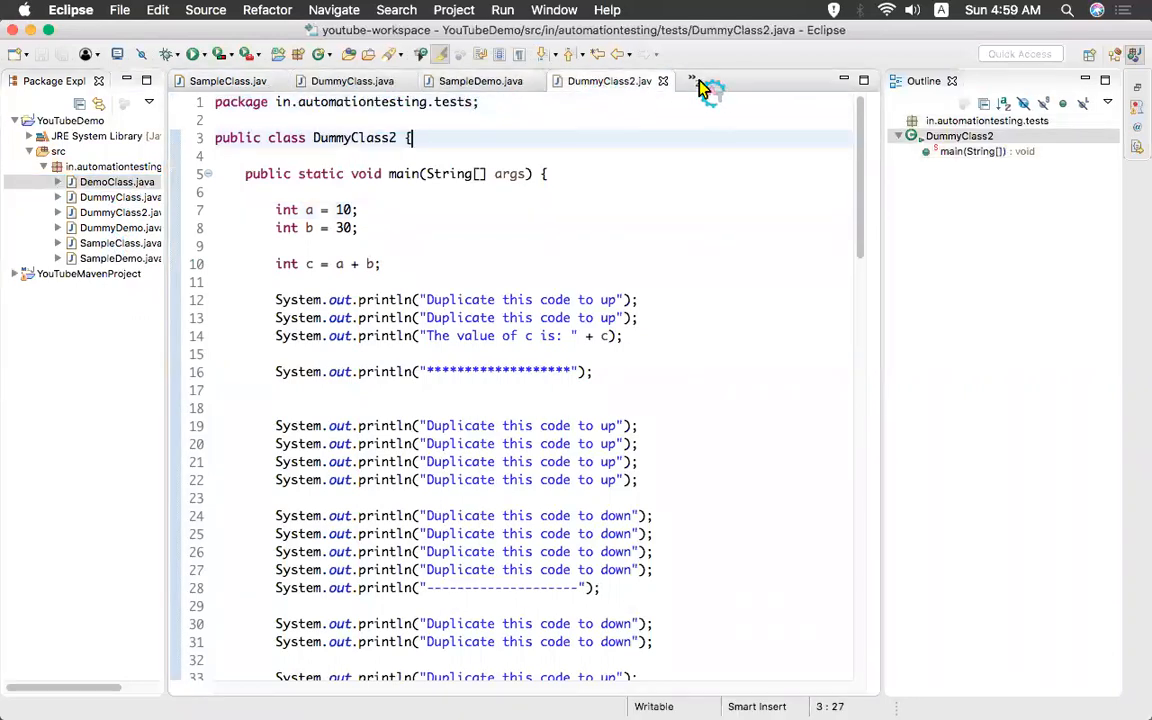
{"action": "left_click", "coordinate": [685, 81]}
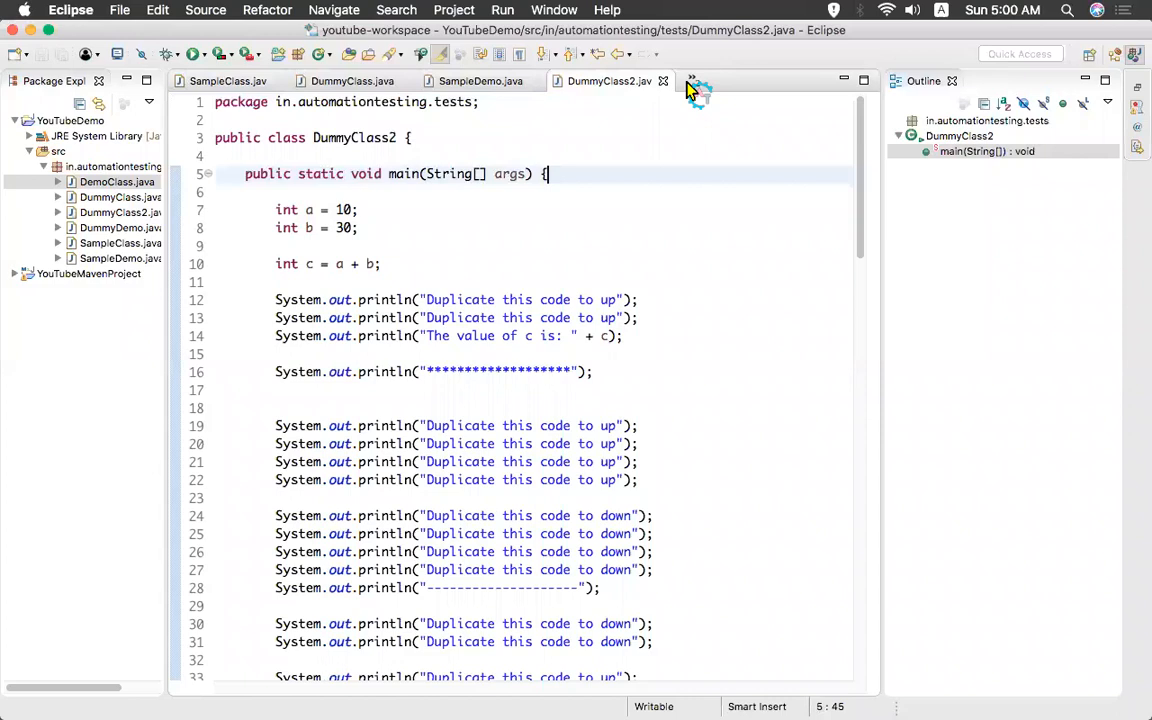
Open DummyDemo.java, then pick SampleClass.java from the open-files quick list
{"action": "left_click", "coordinate": [508, 137]}
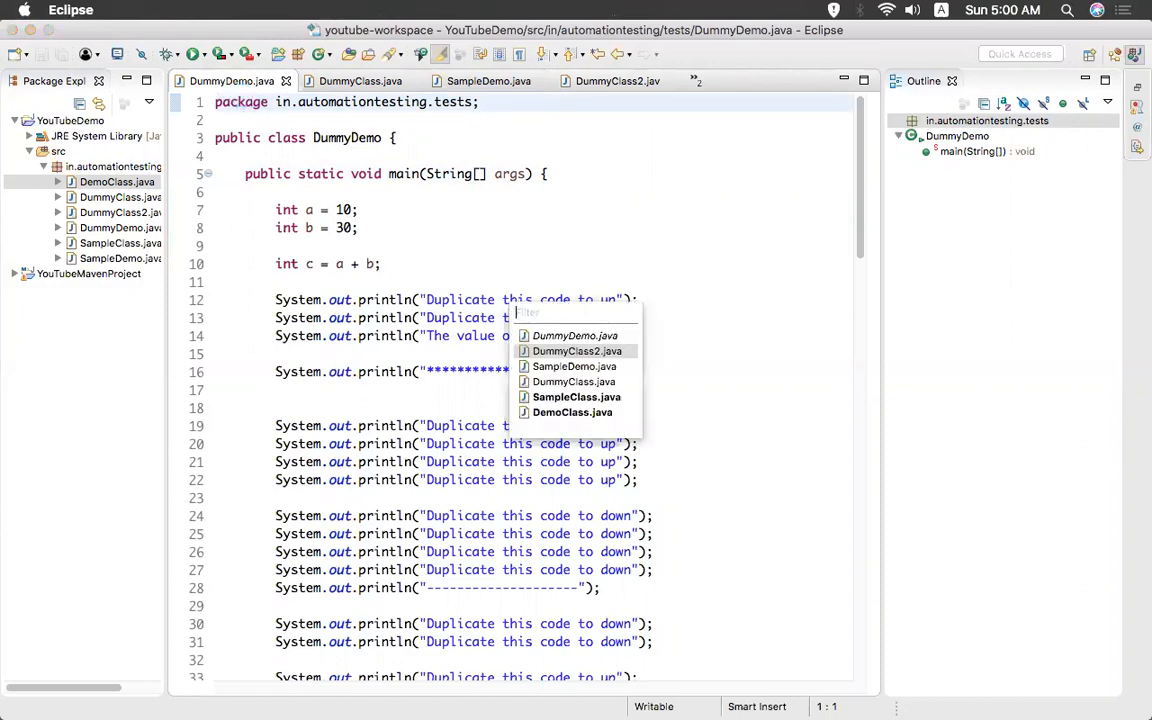
{"action": "mouse_move", "coordinate": [576, 397]}
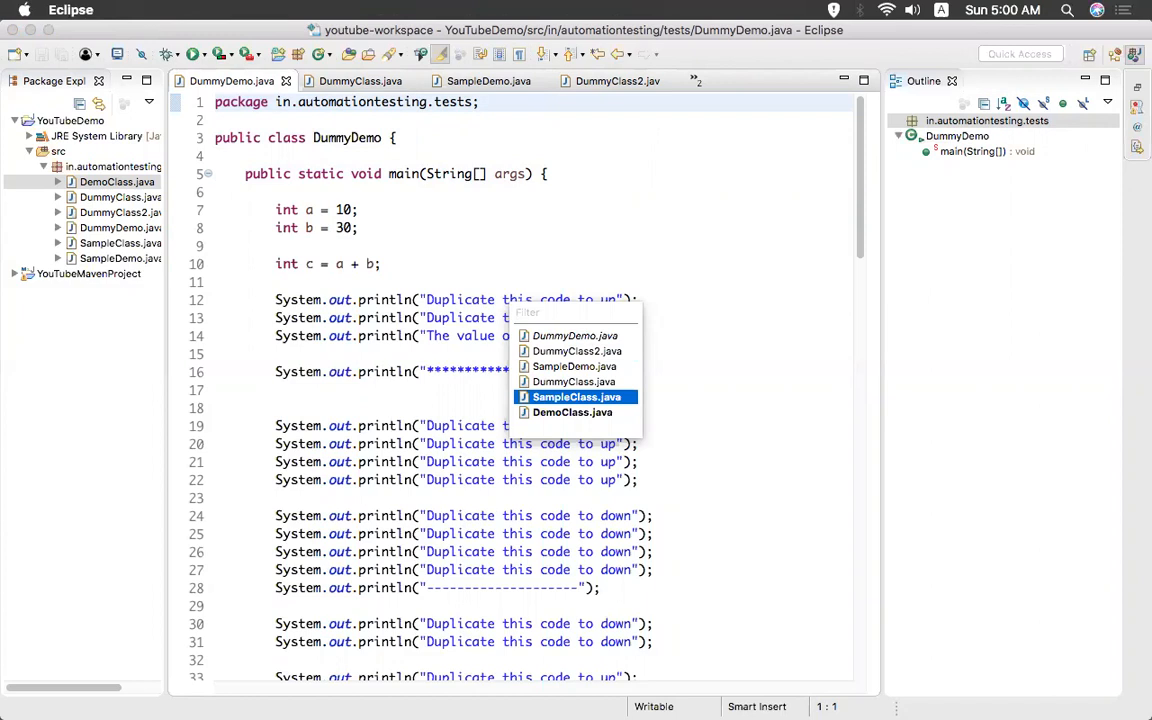
{"action": "left_click", "coordinate": [576, 396]}
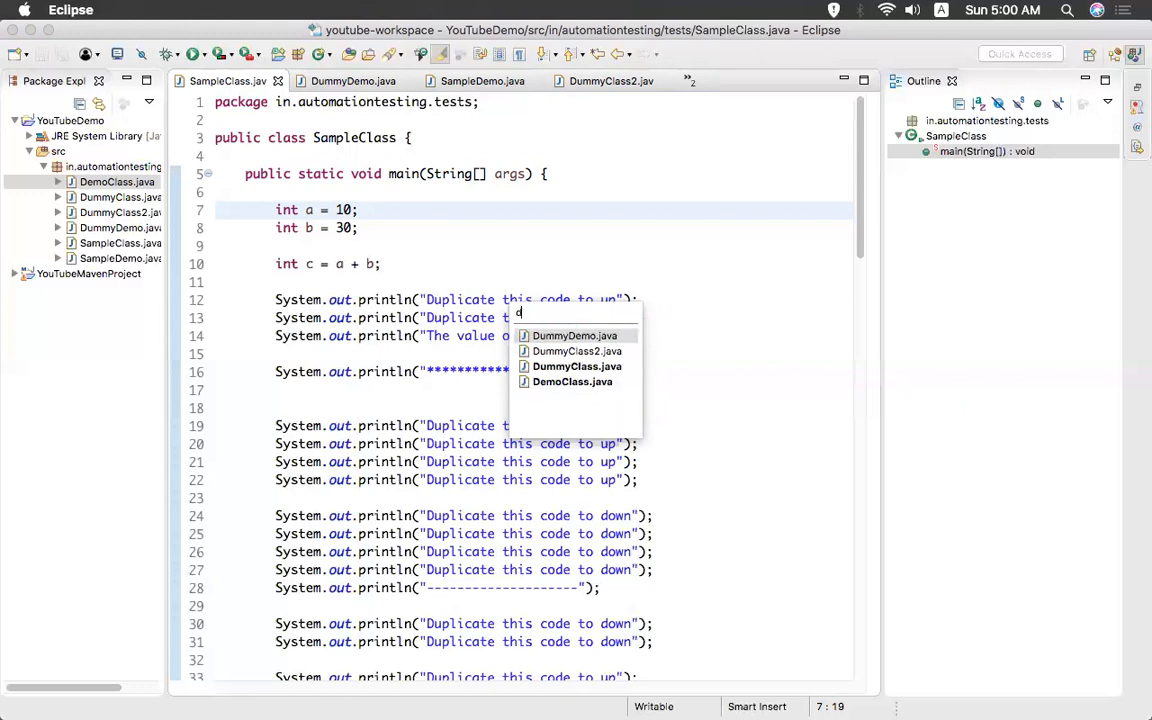
Filter the open-files list with 'democ' to reach DemoClass.java
{"action": "type", "text": "democ"}
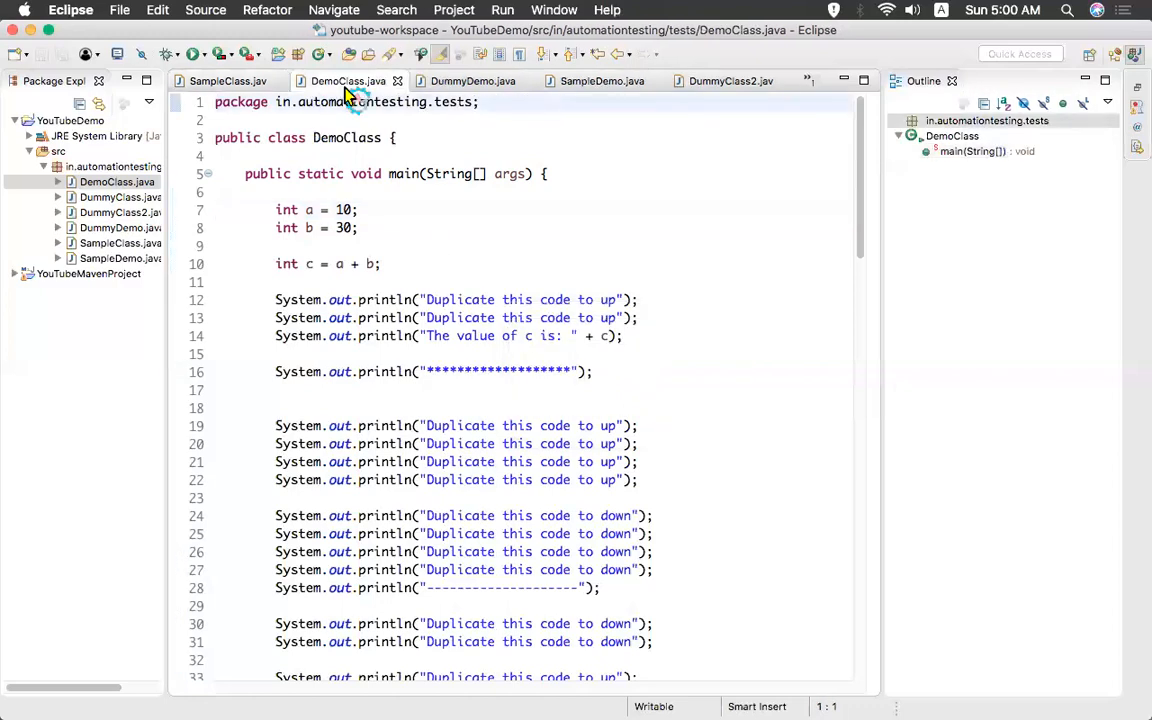
{"action": "mouse_move", "coordinate": [401, 201]}
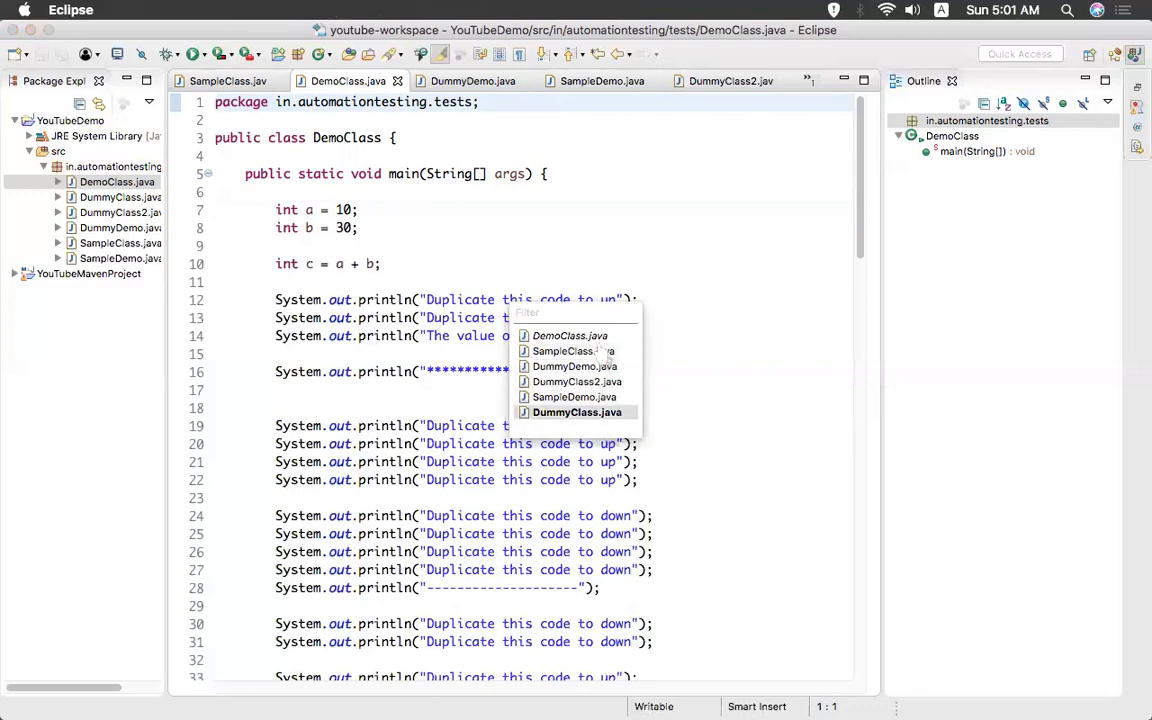
{"action": "mouse_move", "coordinate": [574, 366]}
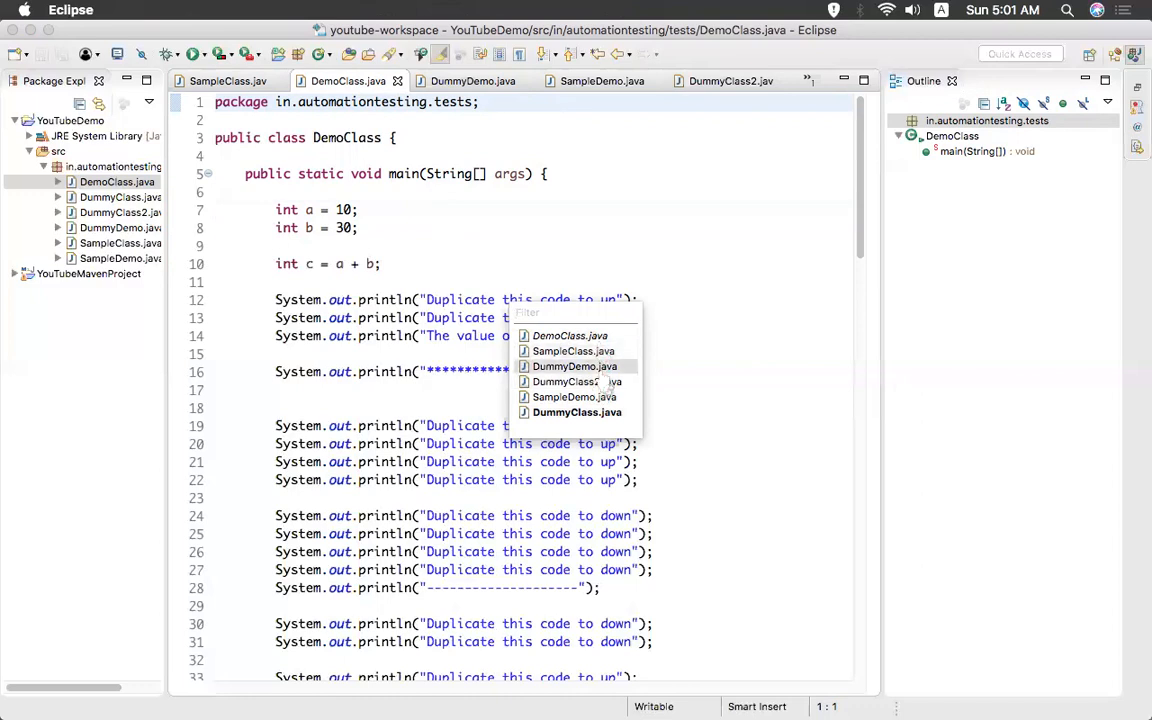